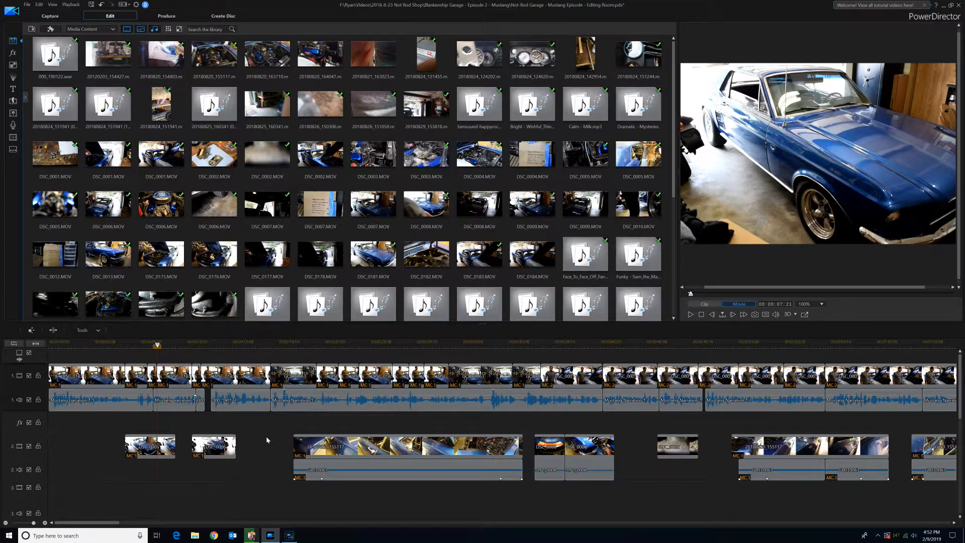
Set the default transition duration to 0.2 seconds in Editing preferences and confirm.
{"action": "left_click", "coordinate": [153, 345]}
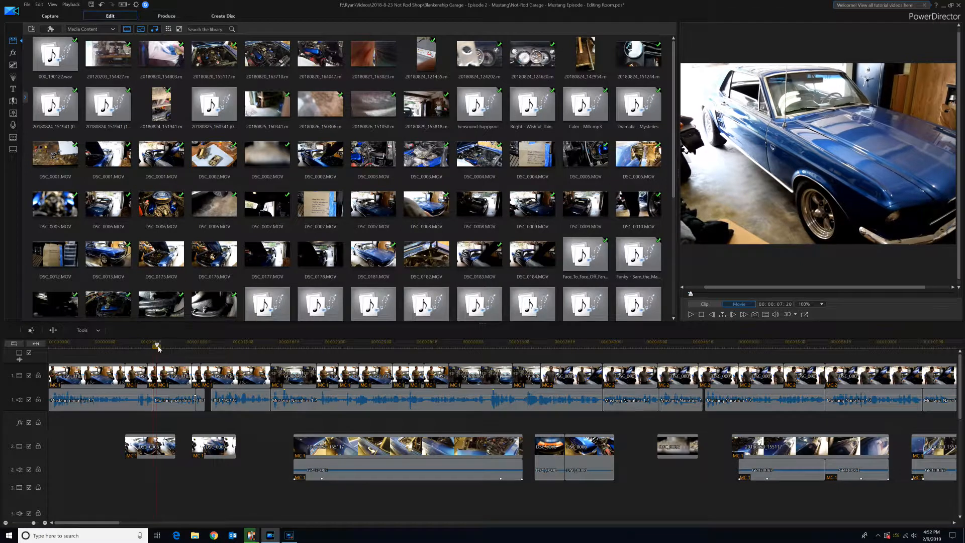
{"action": "left_click", "coordinate": [173, 400]}
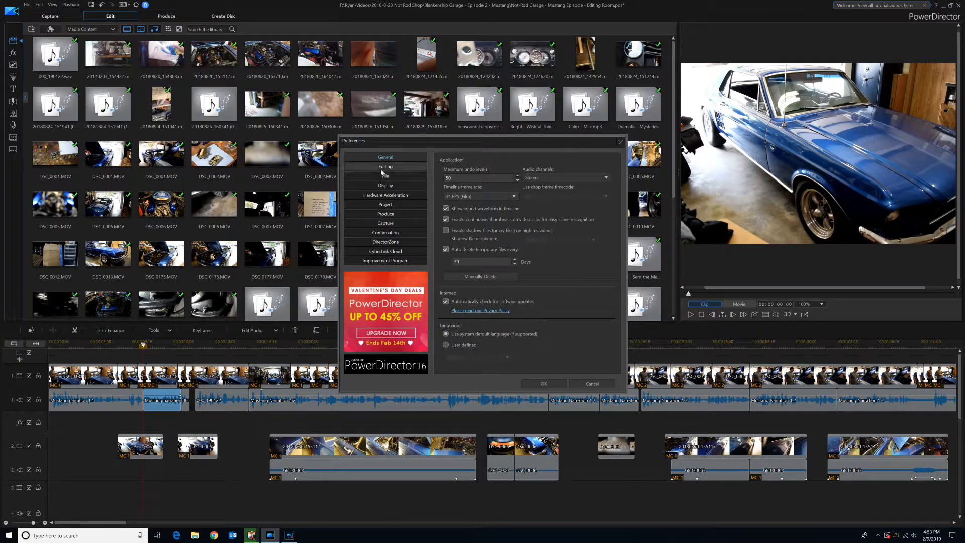
{"action": "left_click", "coordinate": [385, 167]}
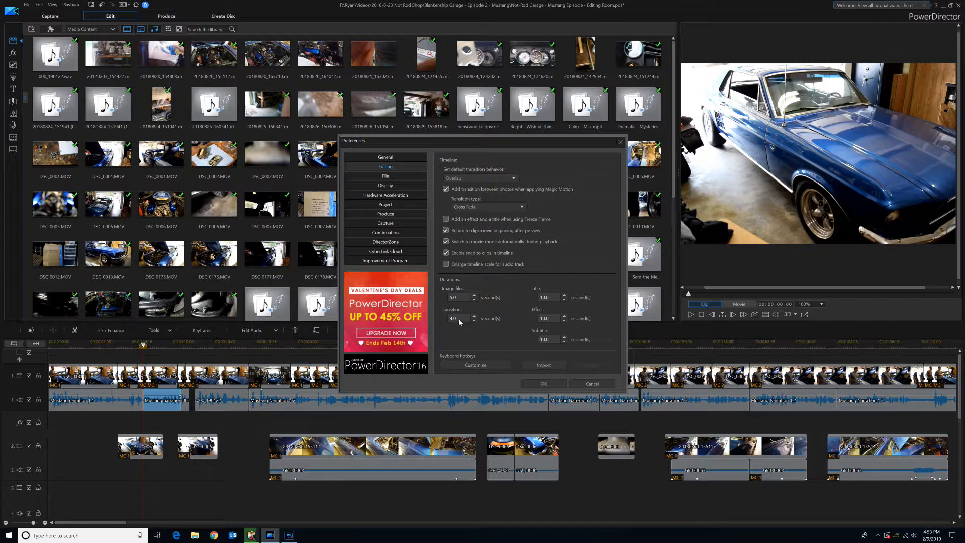
{"action": "mouse_move", "coordinate": [459, 321]}
{"action": "type", "text": "0.2"}
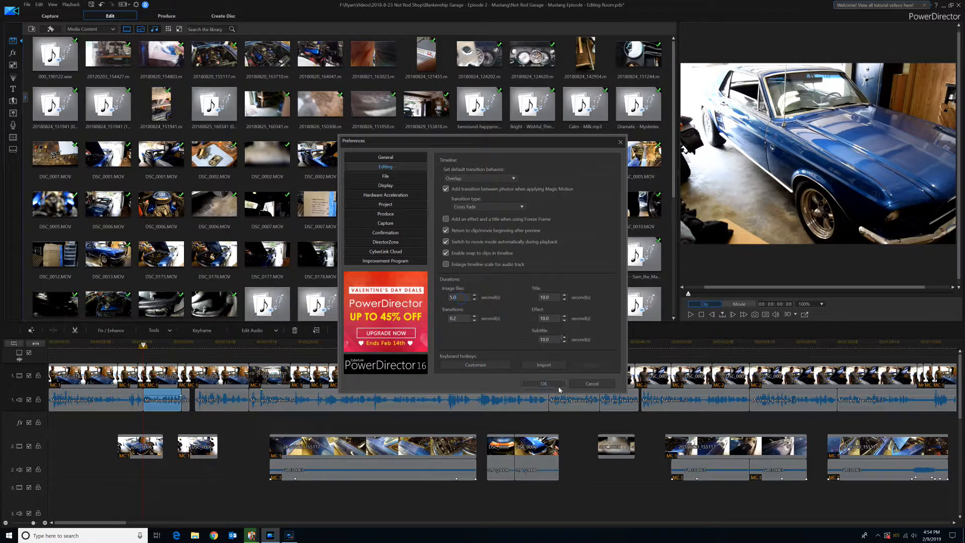
{"action": "left_click", "coordinate": [542, 382]}
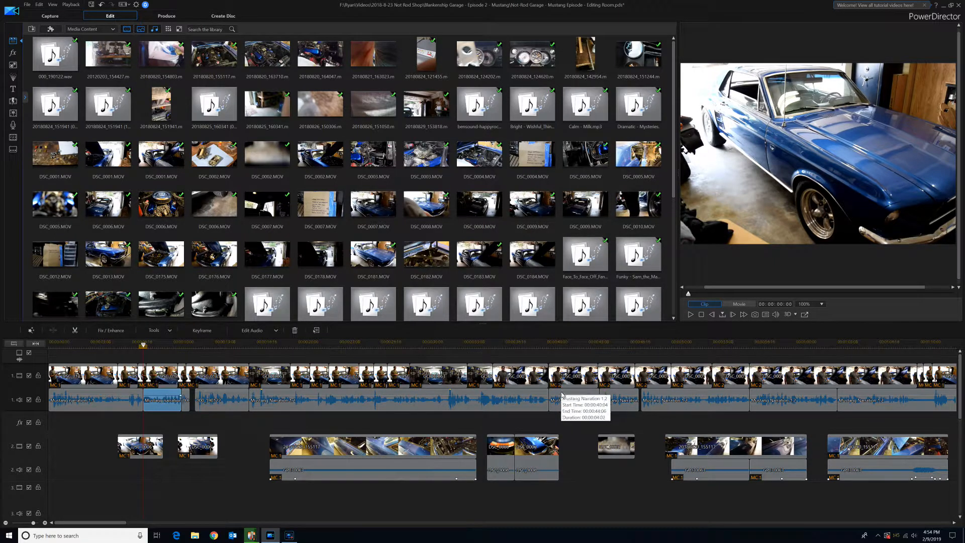
Show the Audio (for music) transitions in the Transition Room library.
{"action": "left_click", "coordinate": [55, 104]}
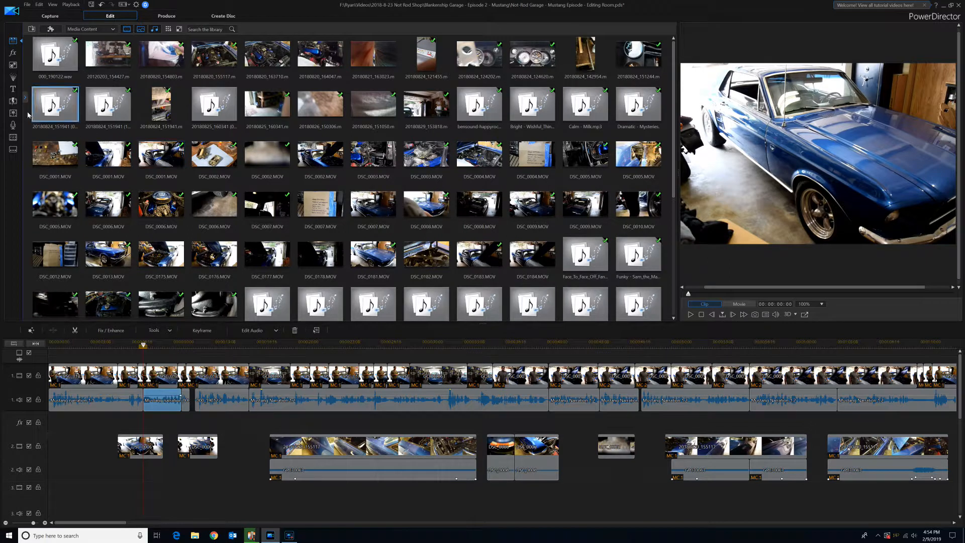
{"action": "left_click", "coordinate": [13, 103]}
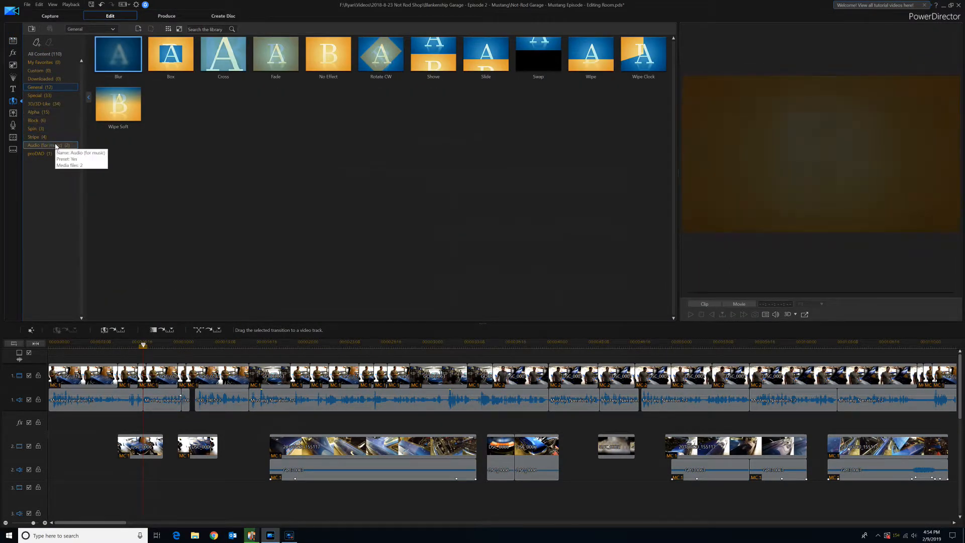
{"action": "left_click", "coordinate": [43, 145]}
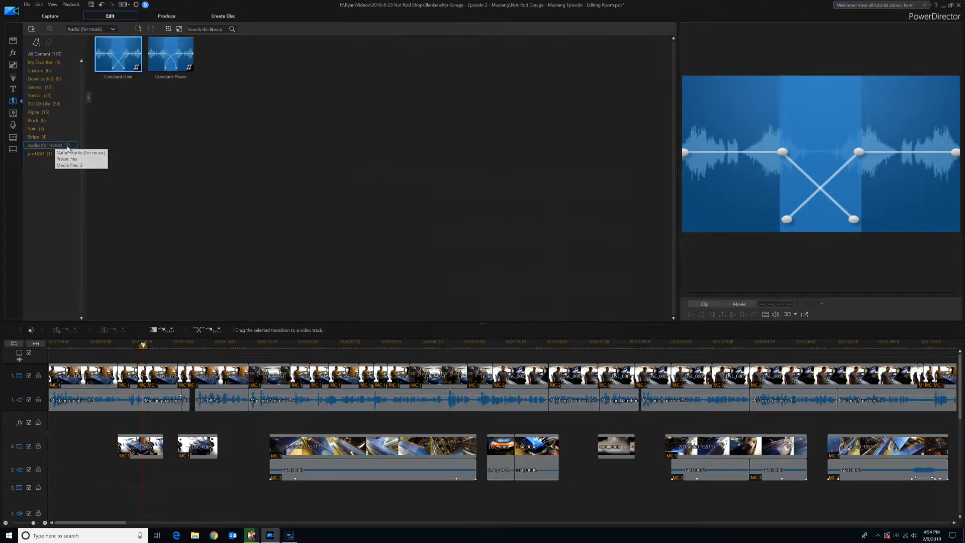
{"action": "mouse_move", "coordinate": [206, 320]}
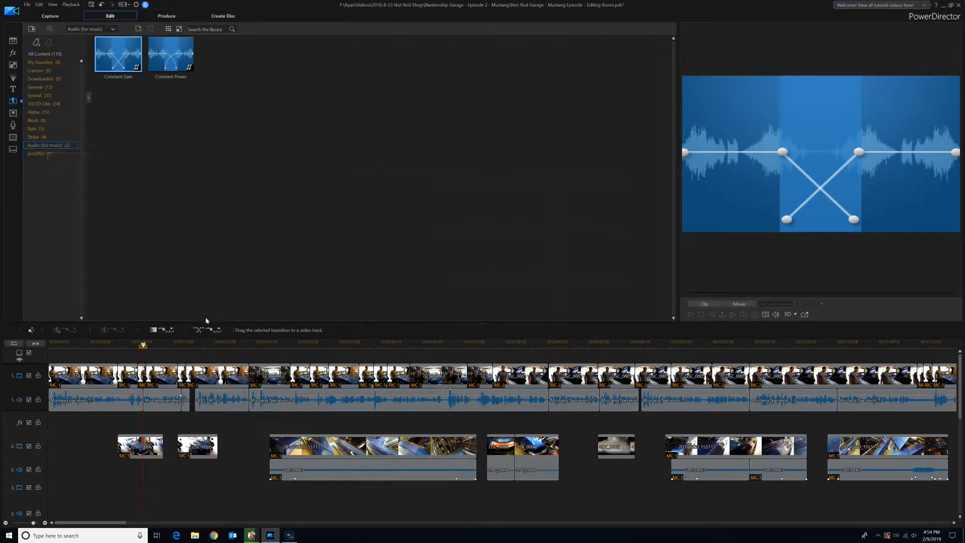
{"action": "mouse_move", "coordinate": [209, 330]}
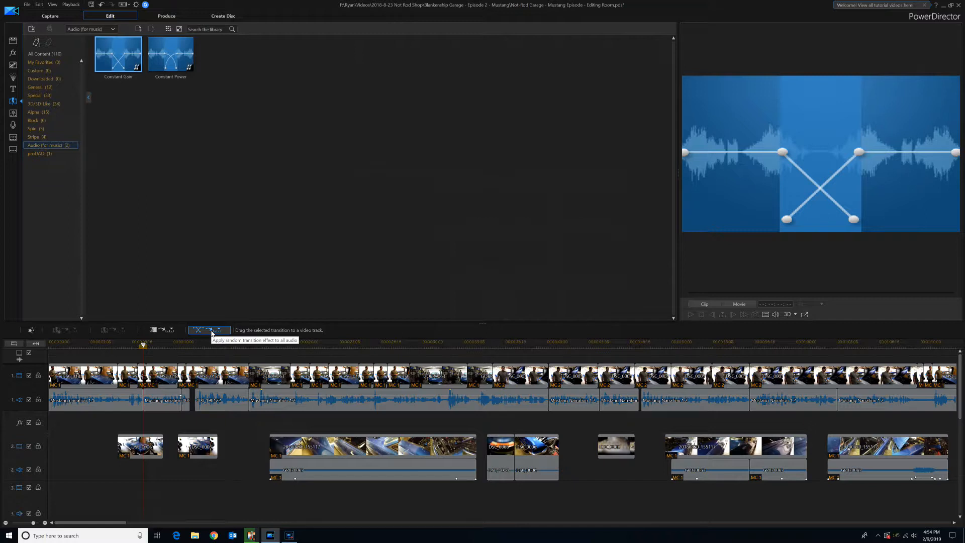
Apply Cross Transition to every audio clip join.
{"action": "left_click", "coordinate": [212, 329]}
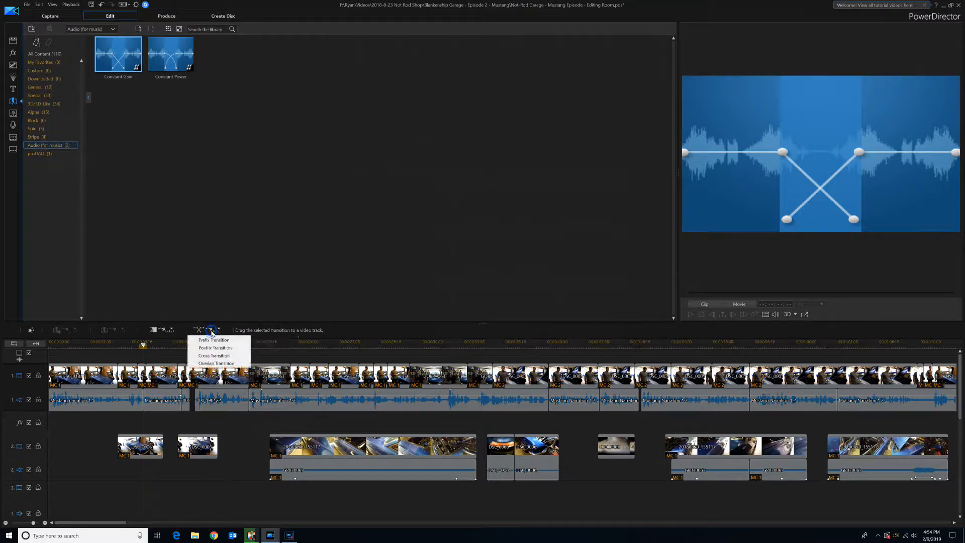
{"action": "left_click", "coordinate": [214, 356]}
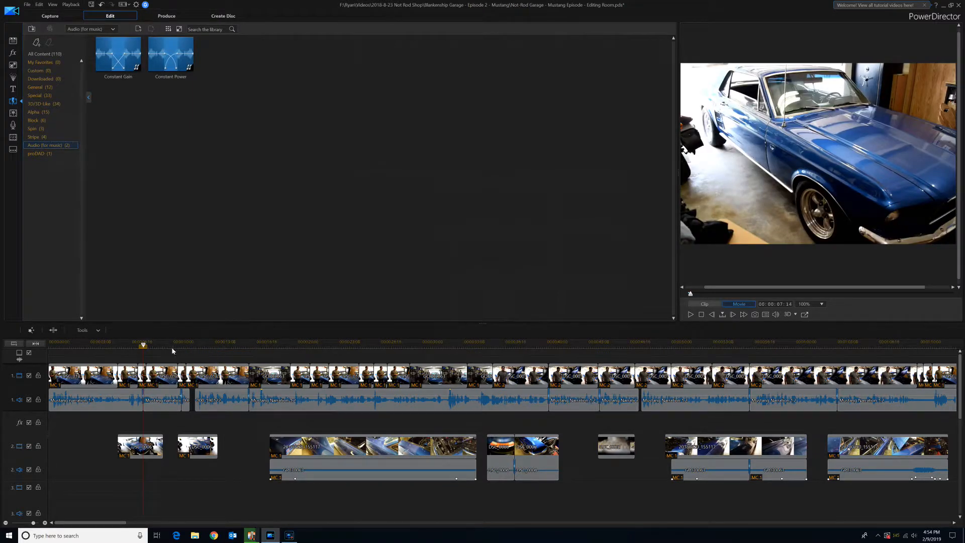
{"action": "left_click", "coordinate": [148, 343]}
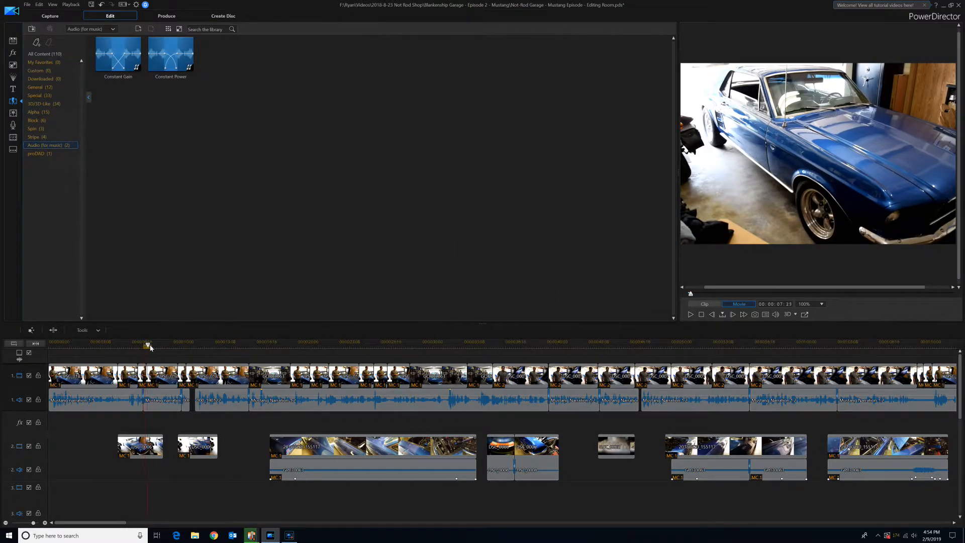
{"action": "left_click", "coordinate": [253, 342]}
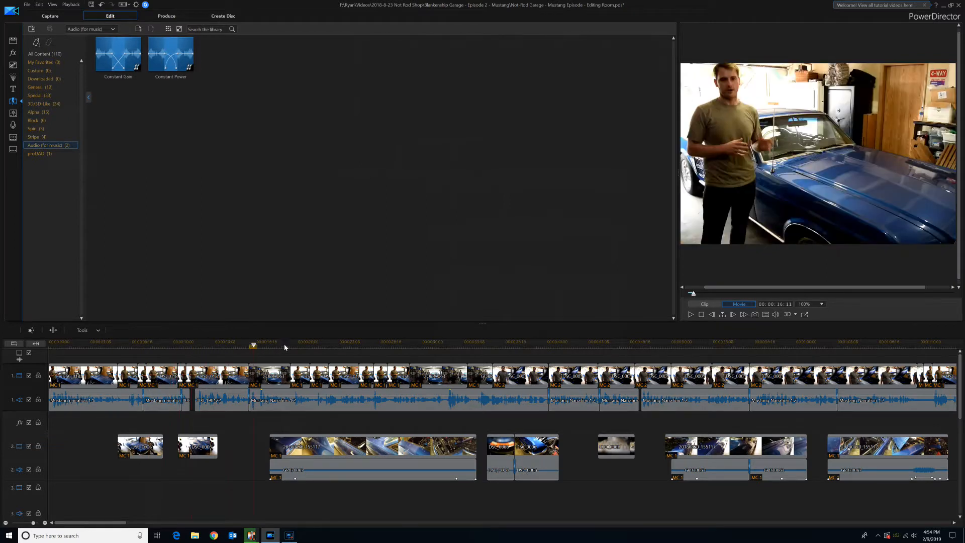
{"action": "left_click", "coordinate": [591, 343]}
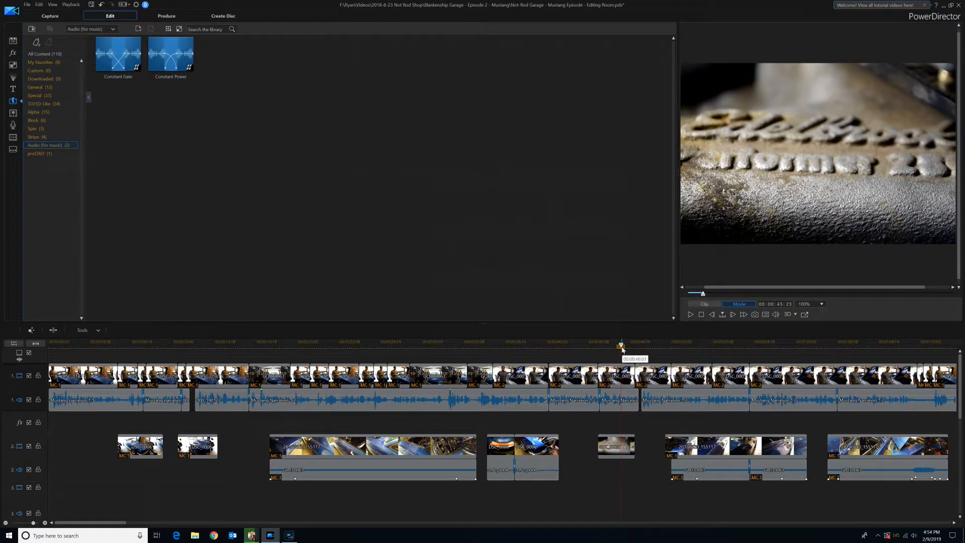
{"action": "left_click", "coordinate": [135, 343]}
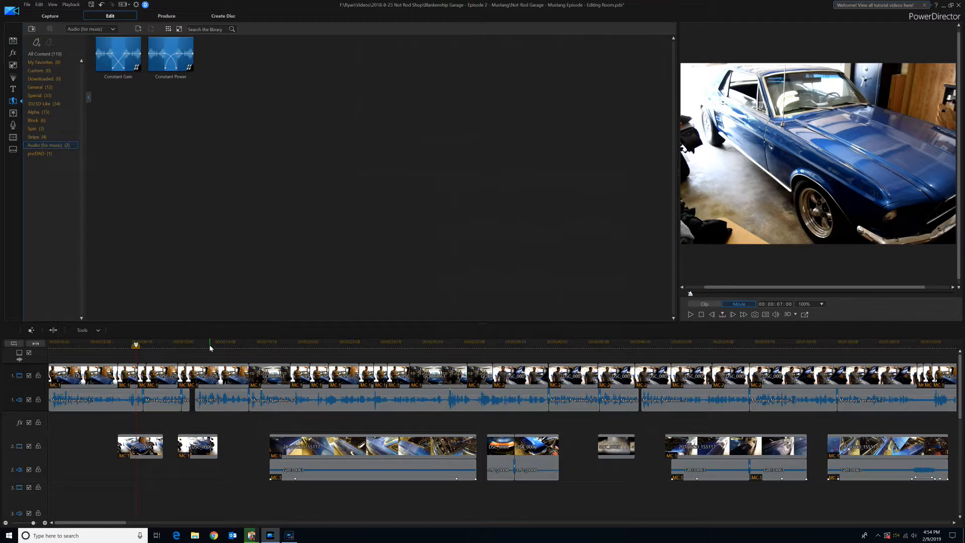
{"action": "mouse_move", "coordinate": [145, 411]}
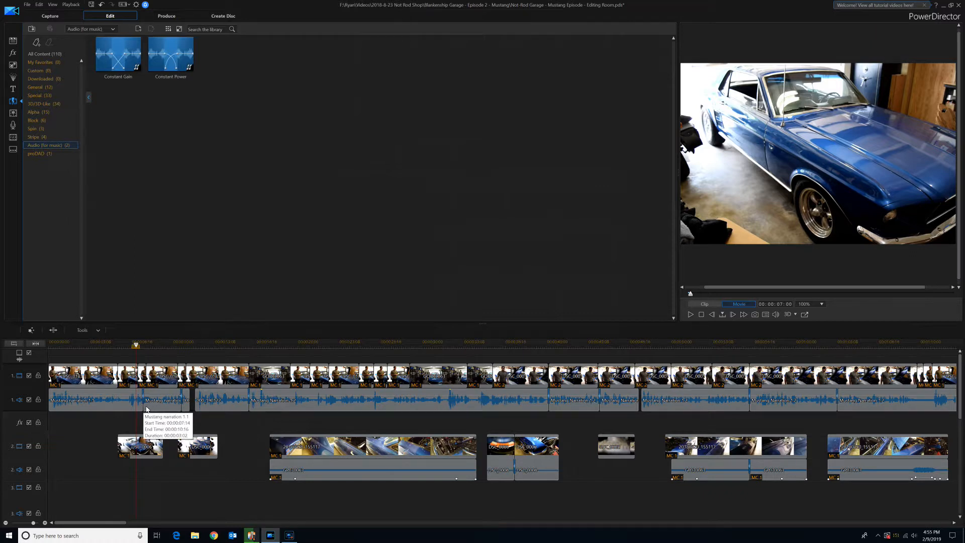
{"action": "mouse_move", "coordinate": [151, 408]}
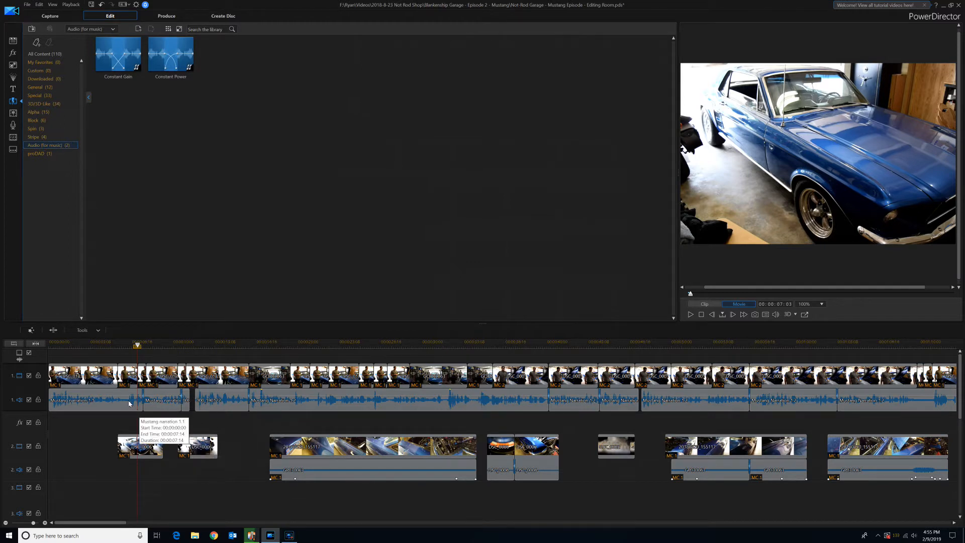
{"action": "mouse_move", "coordinate": [786, 398]}
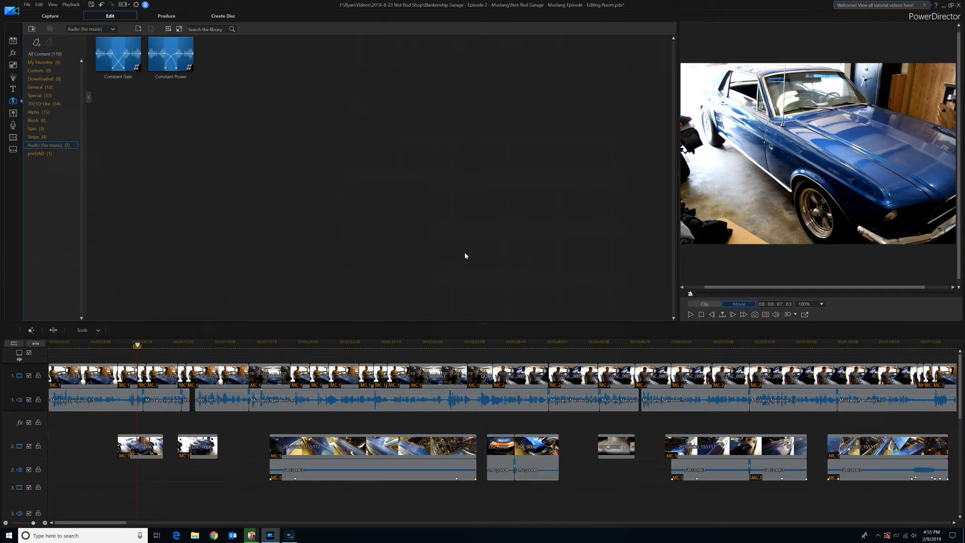
{"action": "mouse_move", "coordinate": [269, 186]}
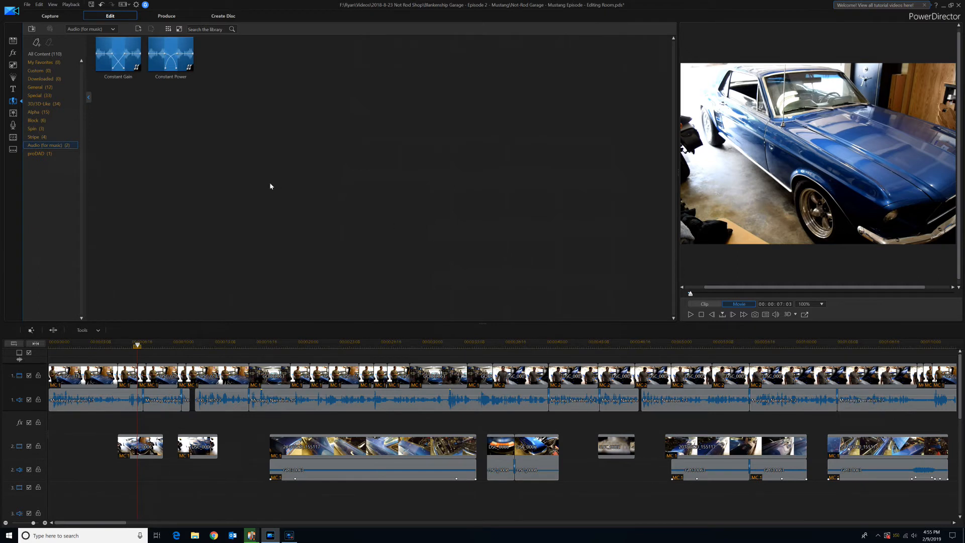